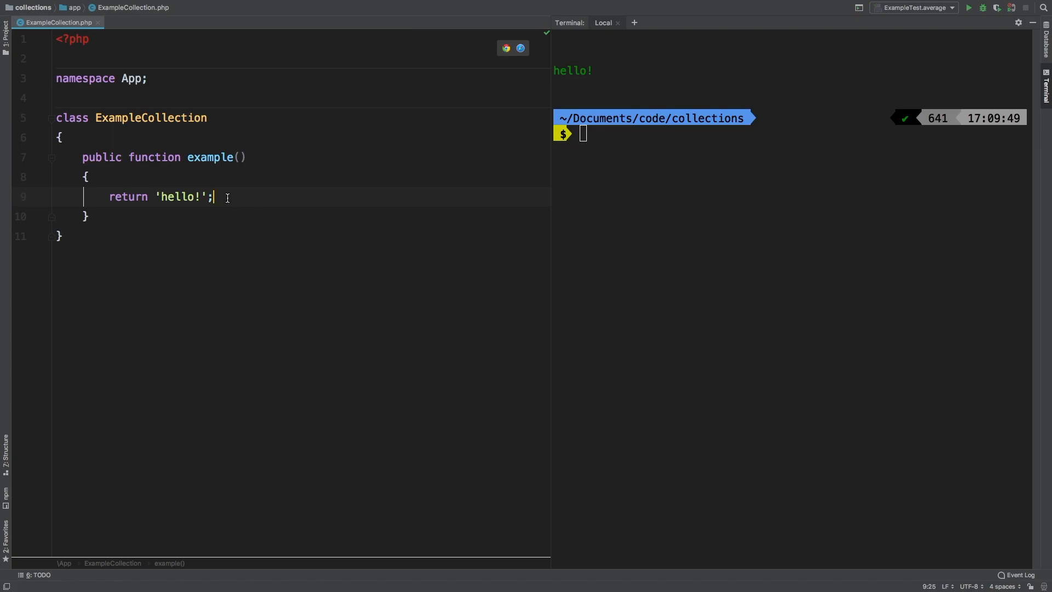
Step: Declare $data as an array holding 10000, 20000 and 30000
type("$")
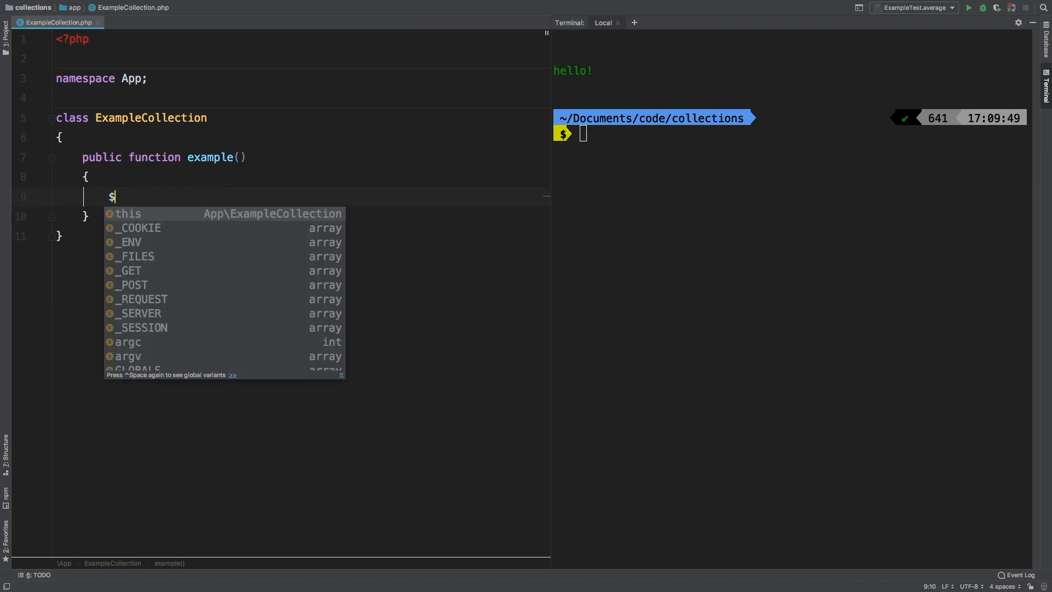
type("data = []")
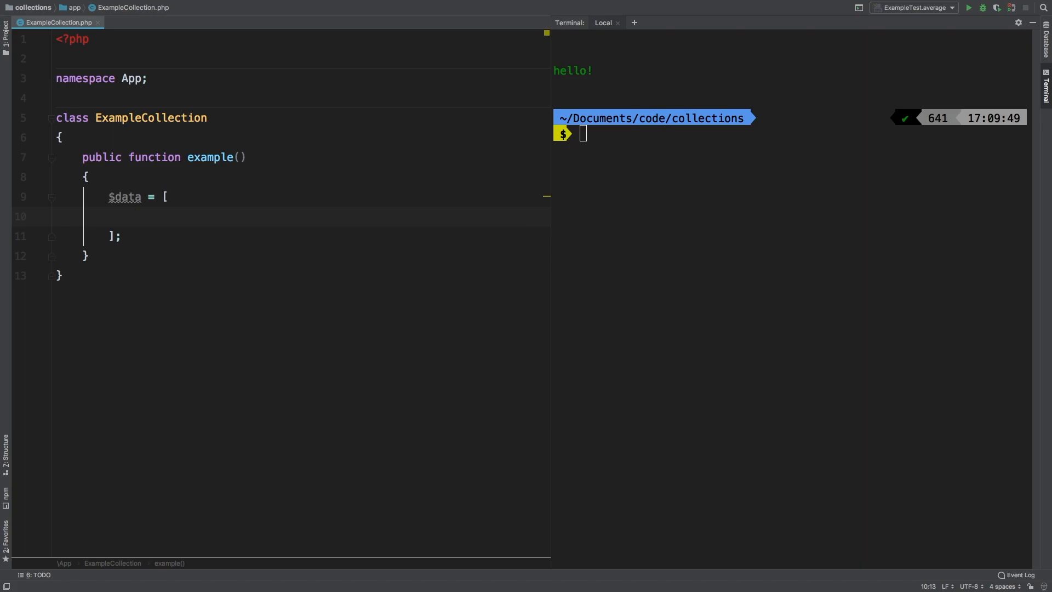
type("10000,")
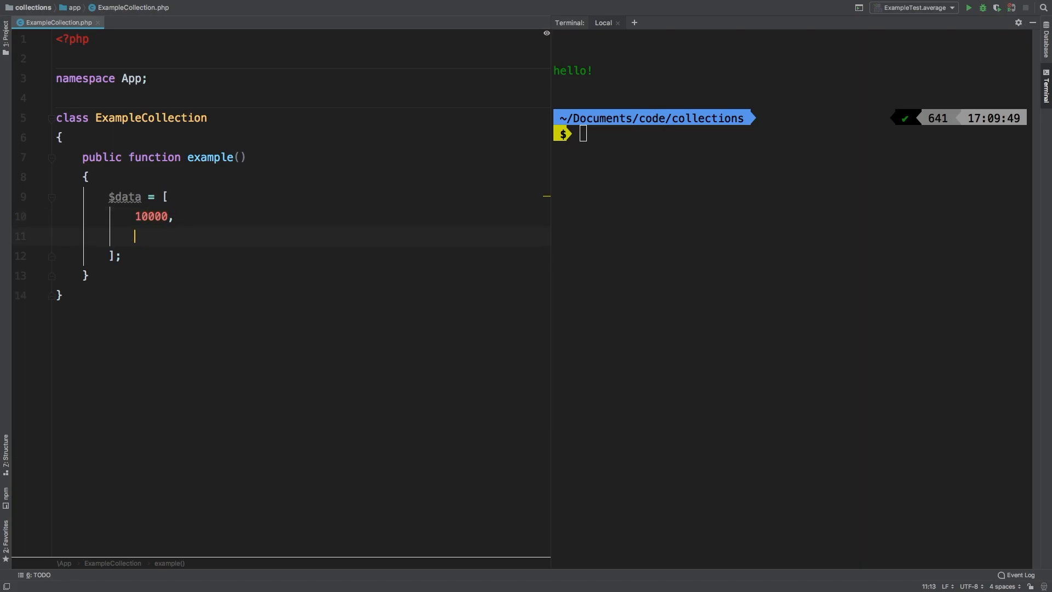
type("20000,")
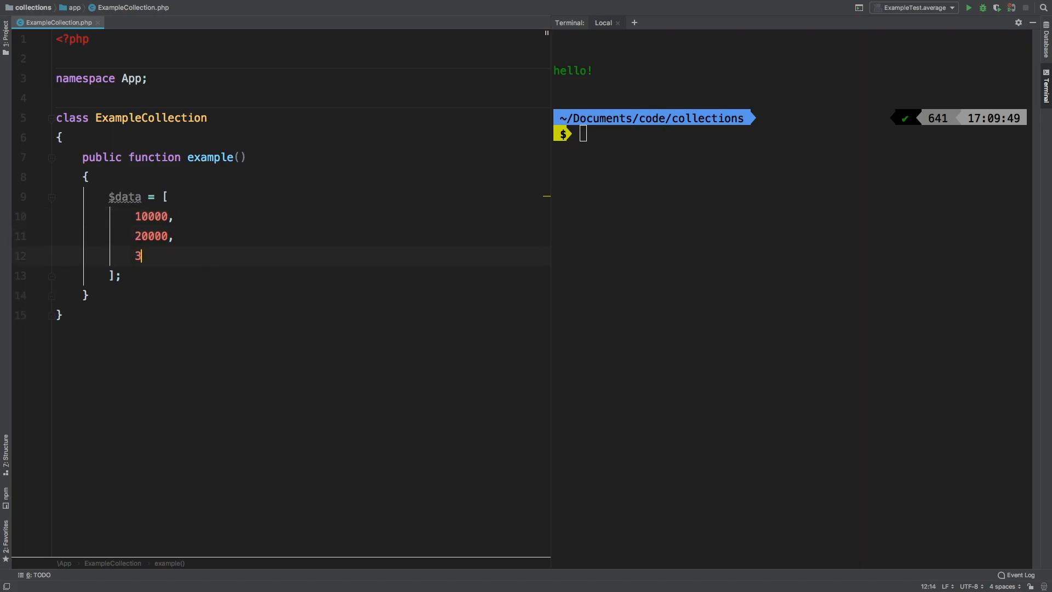
type("0000,")
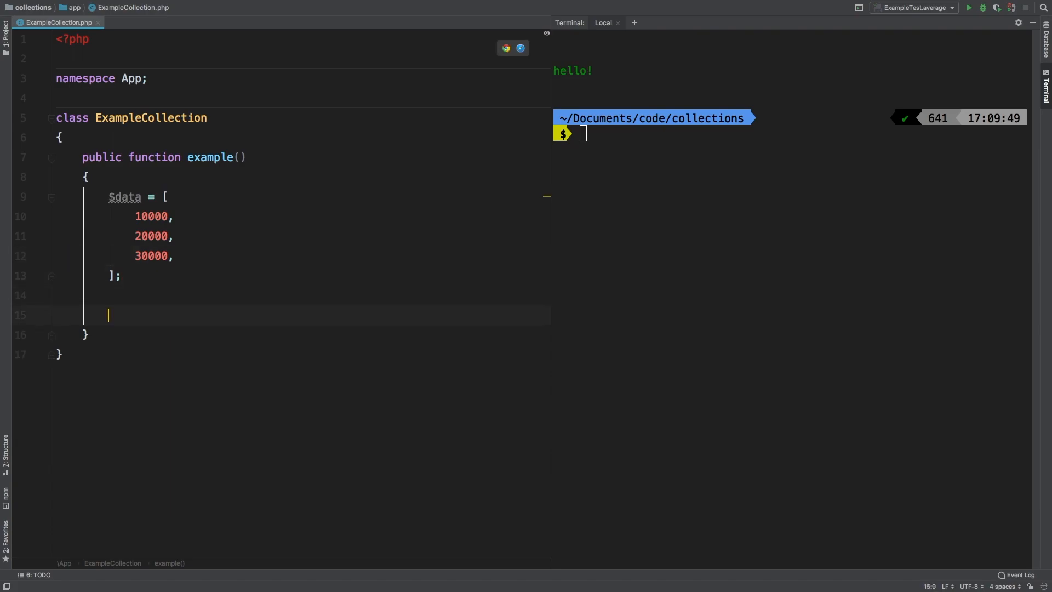
Step: Return collect($data)->min() and run it so the terminal prints 10000
type("return collect($data")
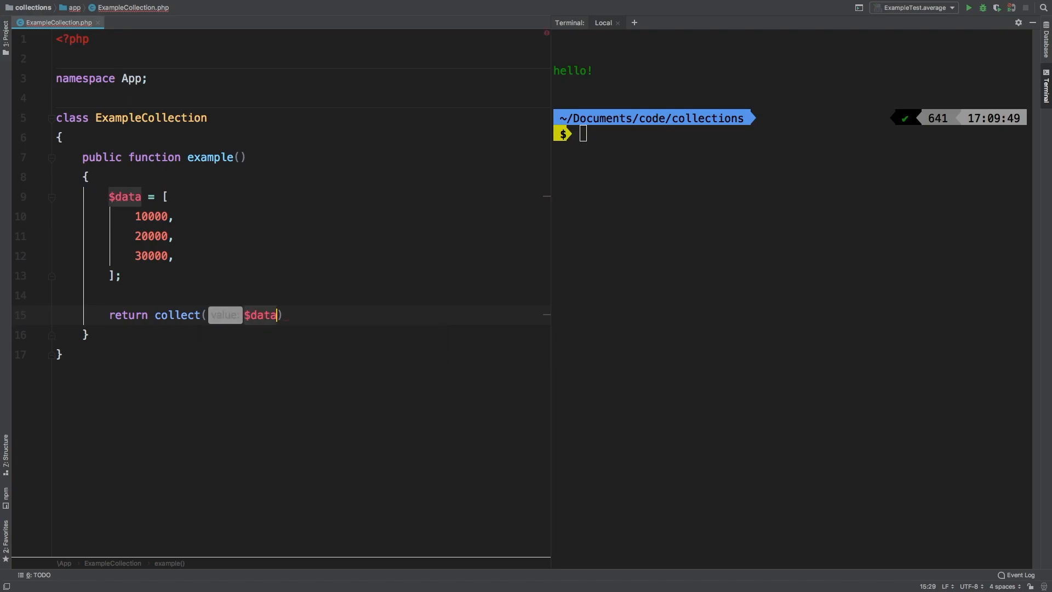
type("->min();")
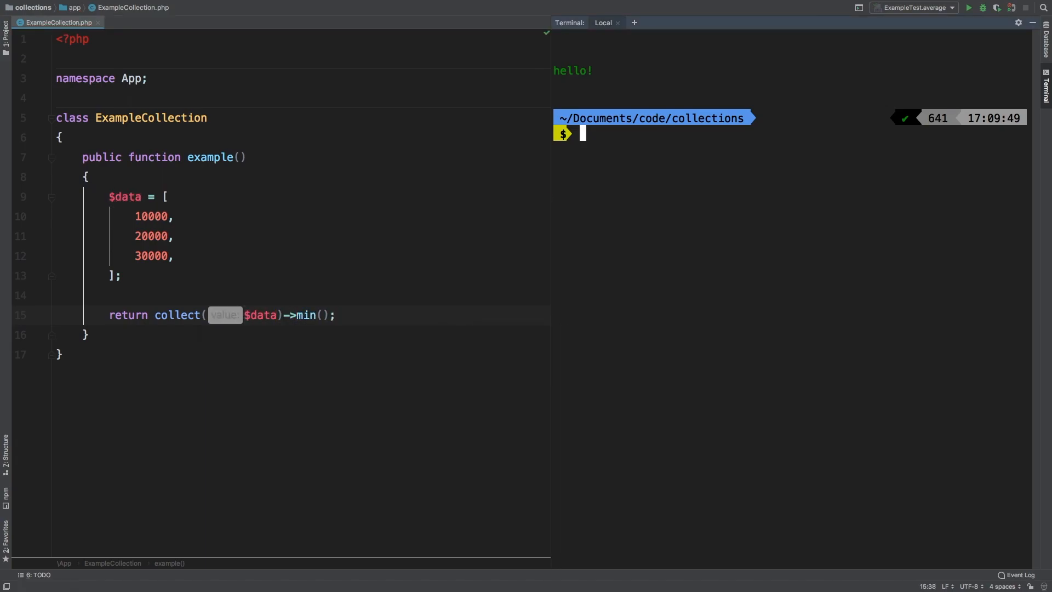
left_click(968, 8)
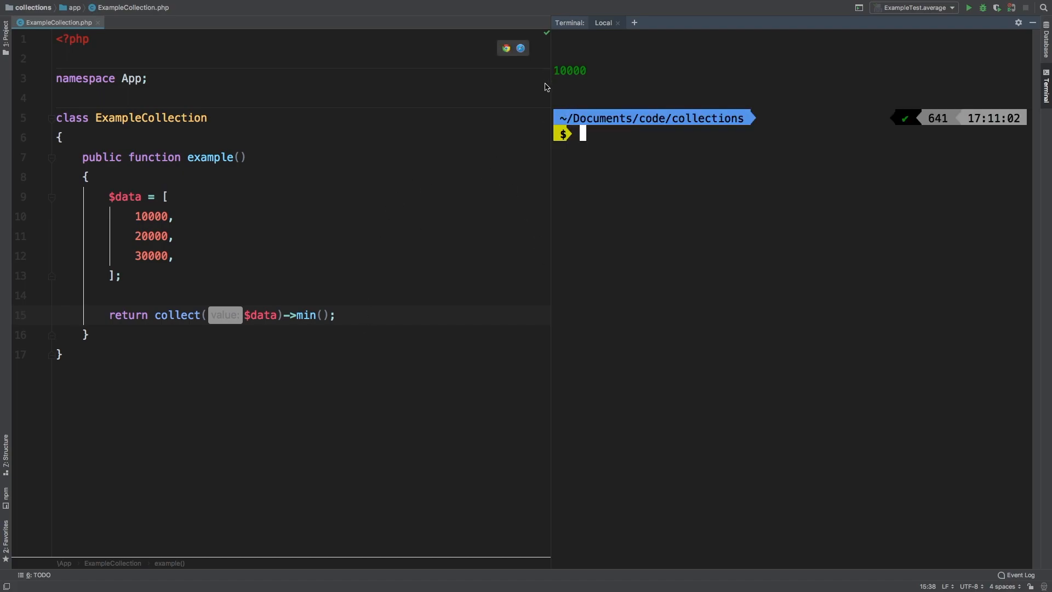
left_click(175, 216)
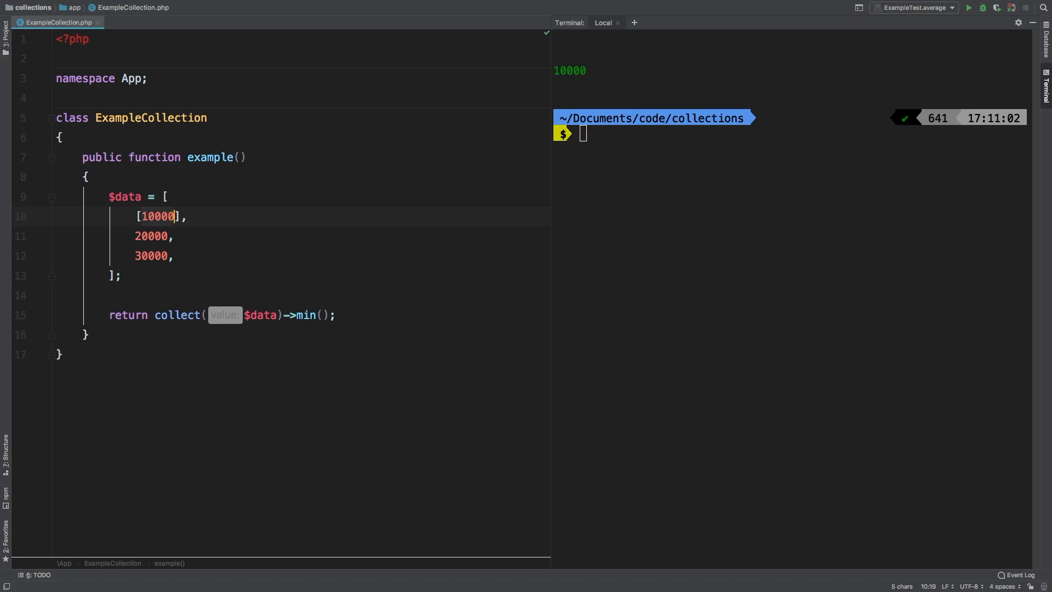
Step: Wrap each number as ['price' => …] and take min('price'), still yielding 10000
type("'price' =>")
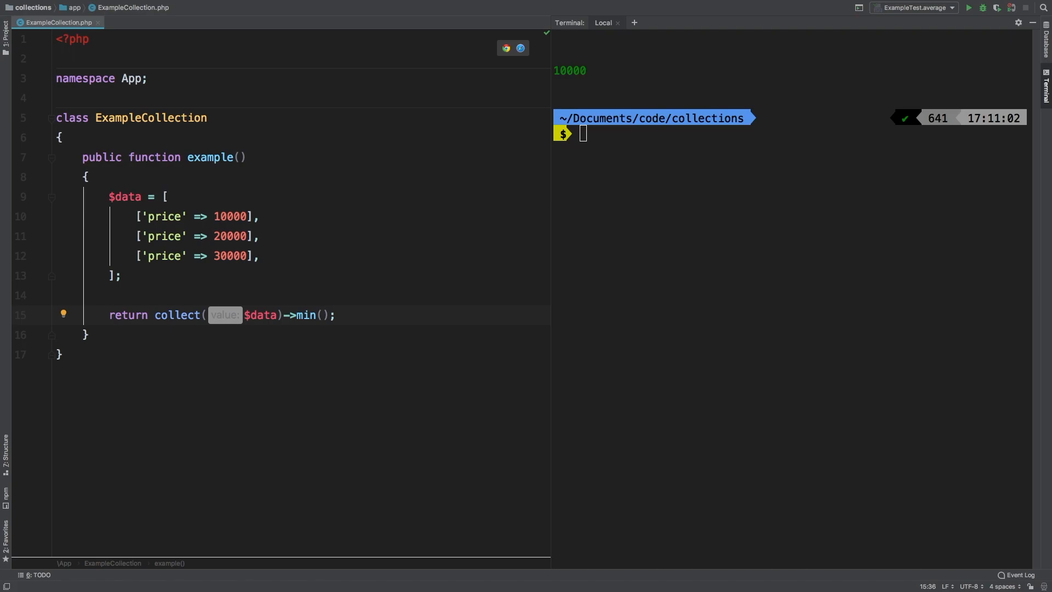
type("'price'")
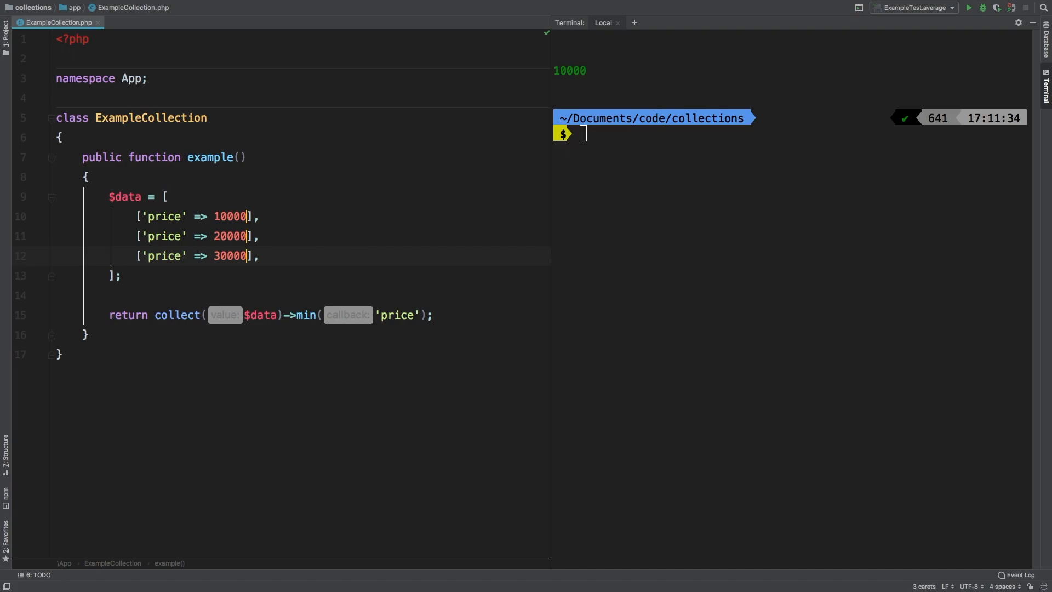
Step: Add 'tax' => 500, 700 and 900 to the three items
type(", 'tax'")
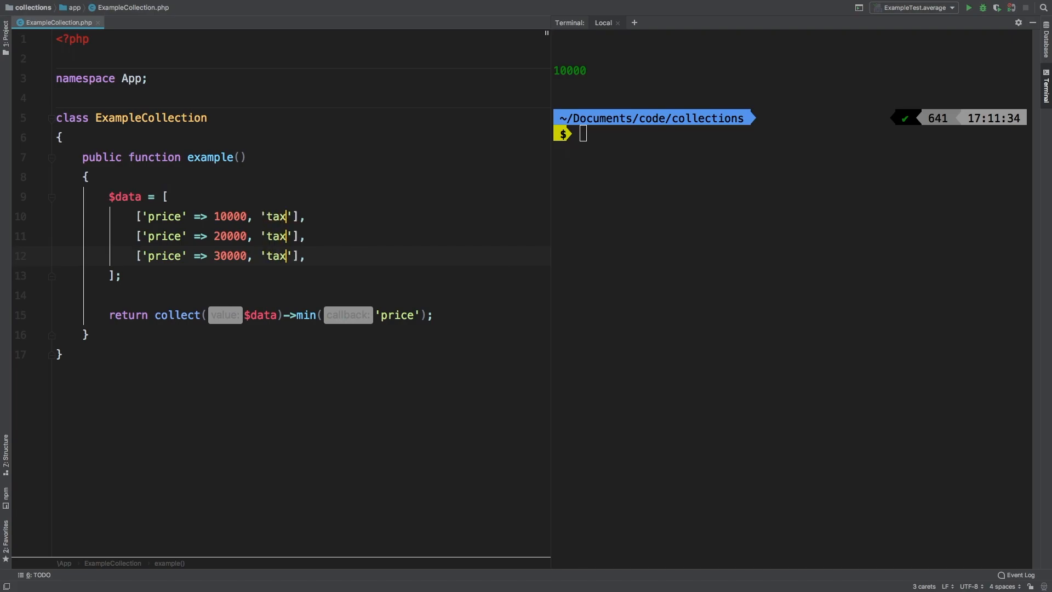
type("=> 500")
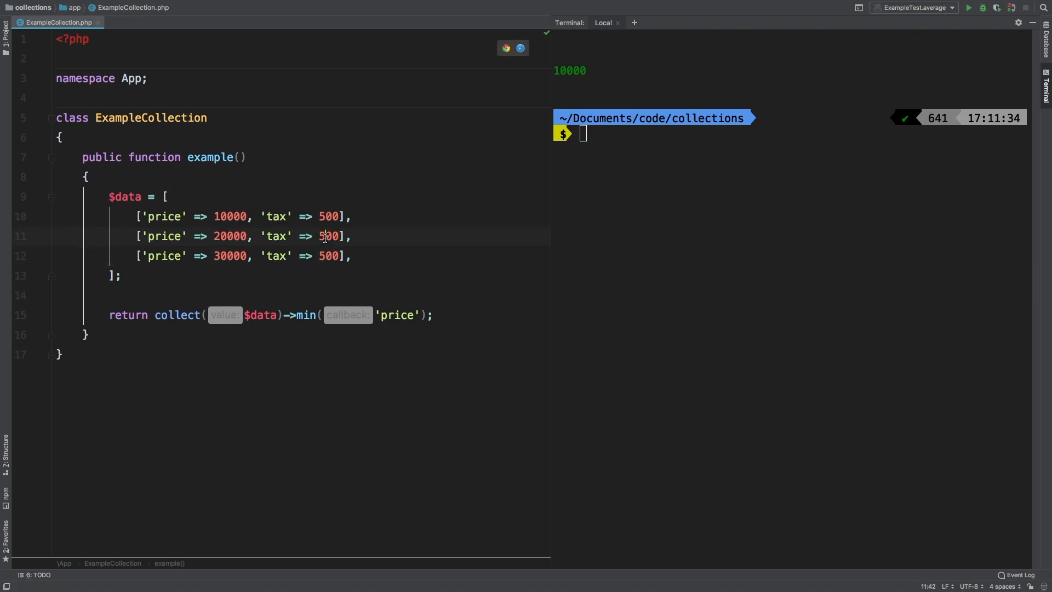
type("700")
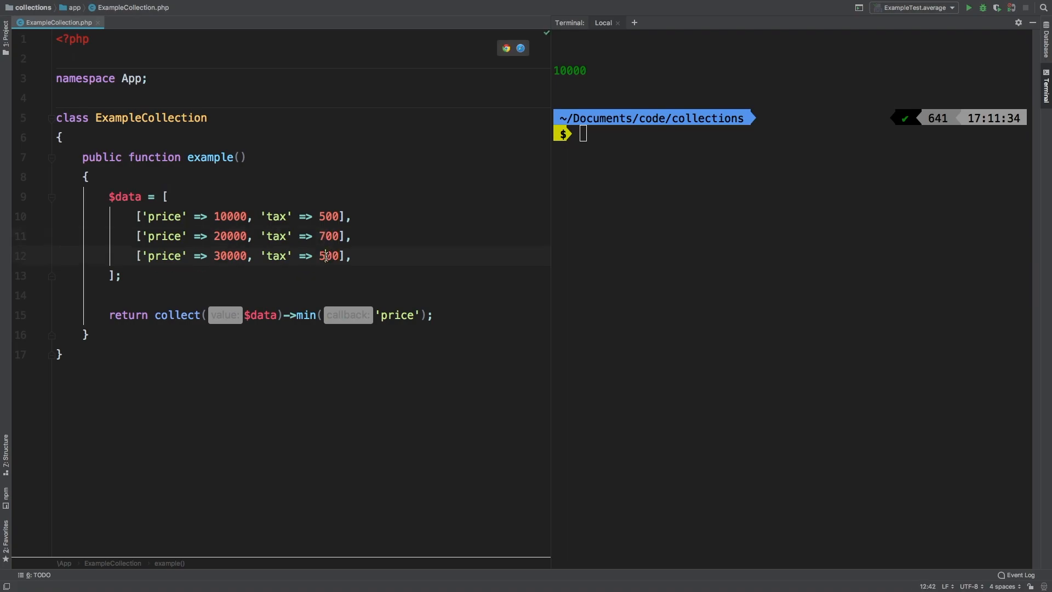
type("900")
left_click(302, 315)
type("function ")
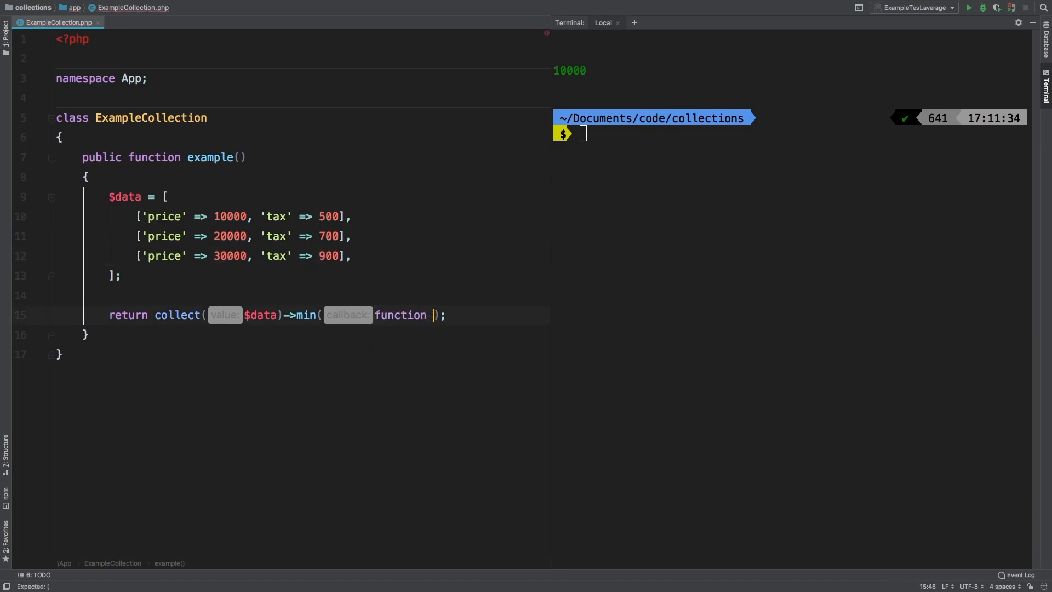
Step: Write the closure returning $value['price'] + $value['tax'] inside min(), giving 10500
type("($value) {}")
type("return")
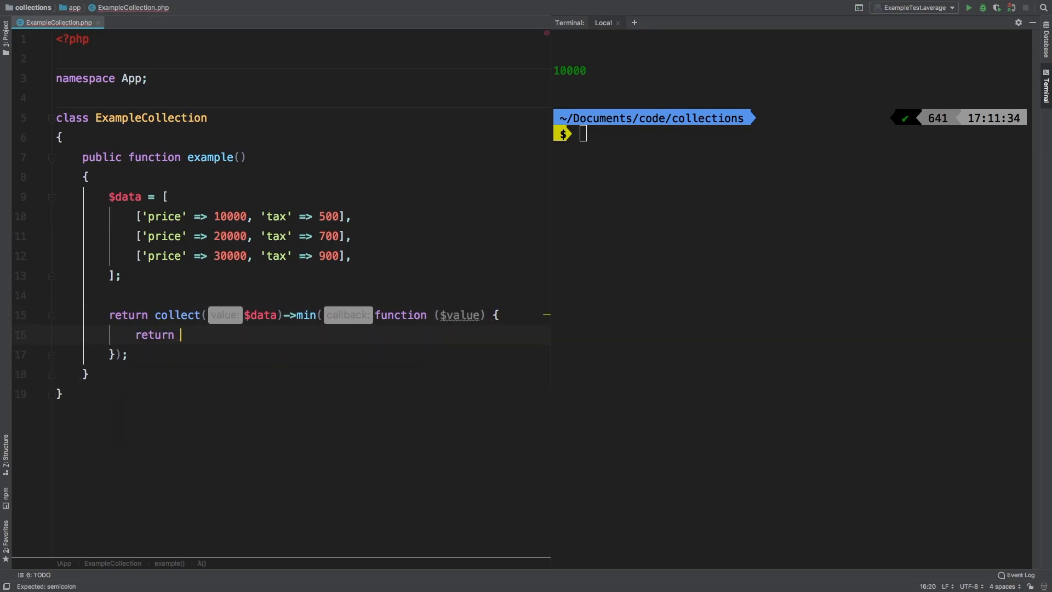
type("$value['']")
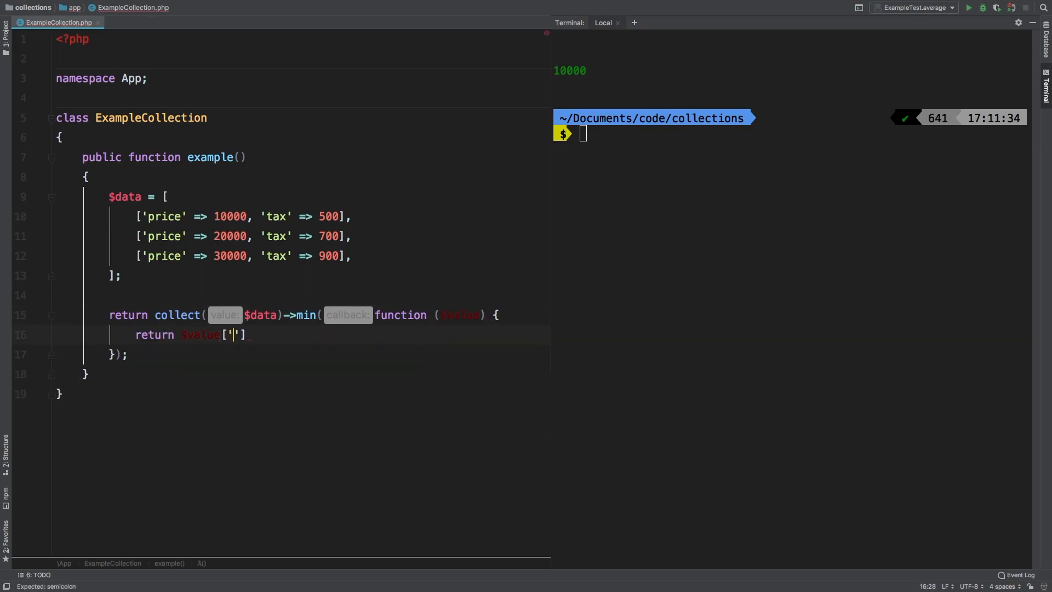
type("price'] +")
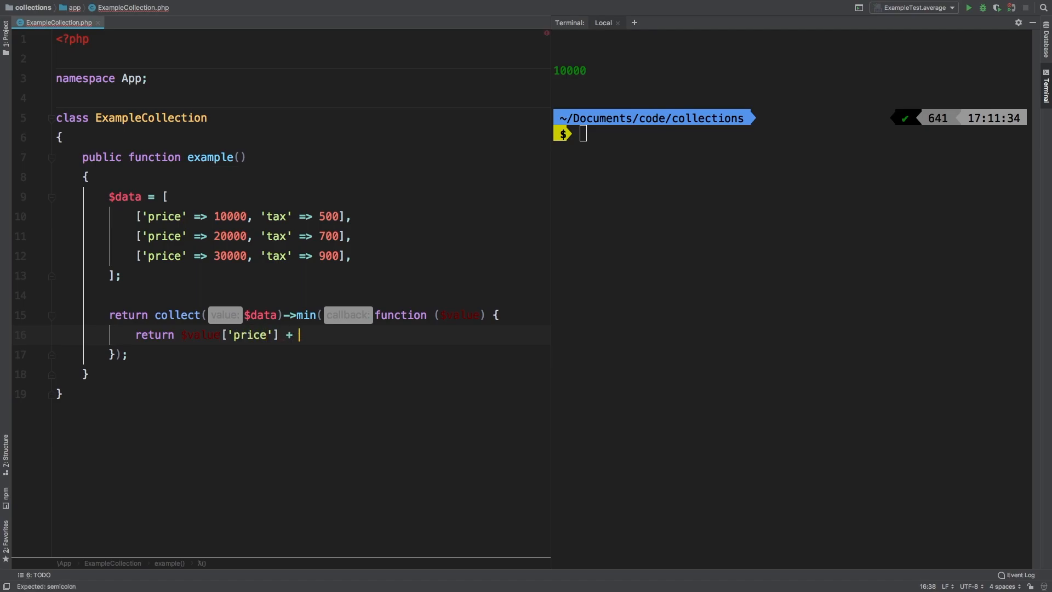
type("$value['t']")
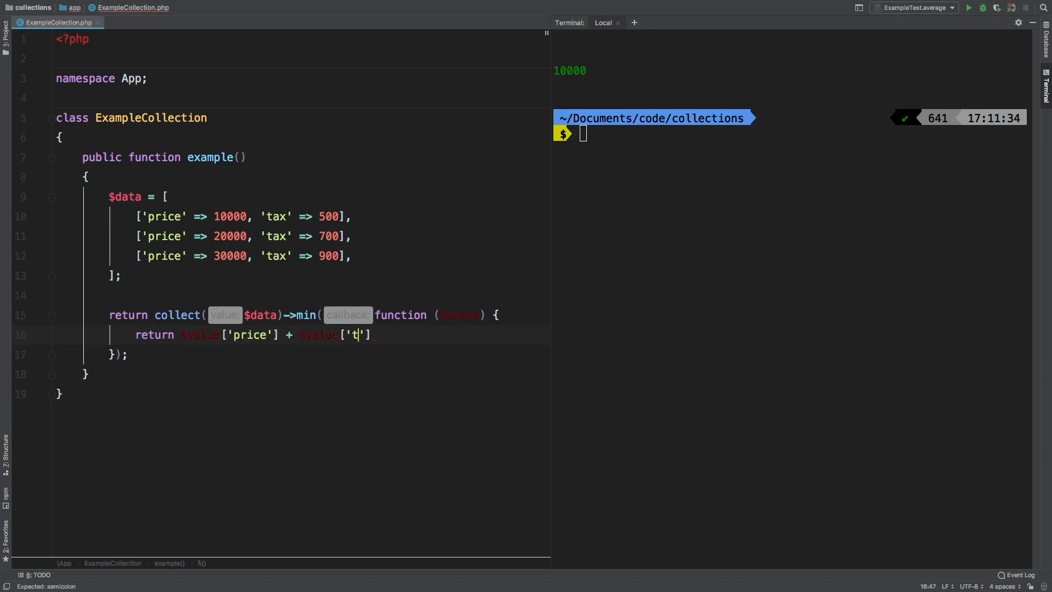
type("ax'];")
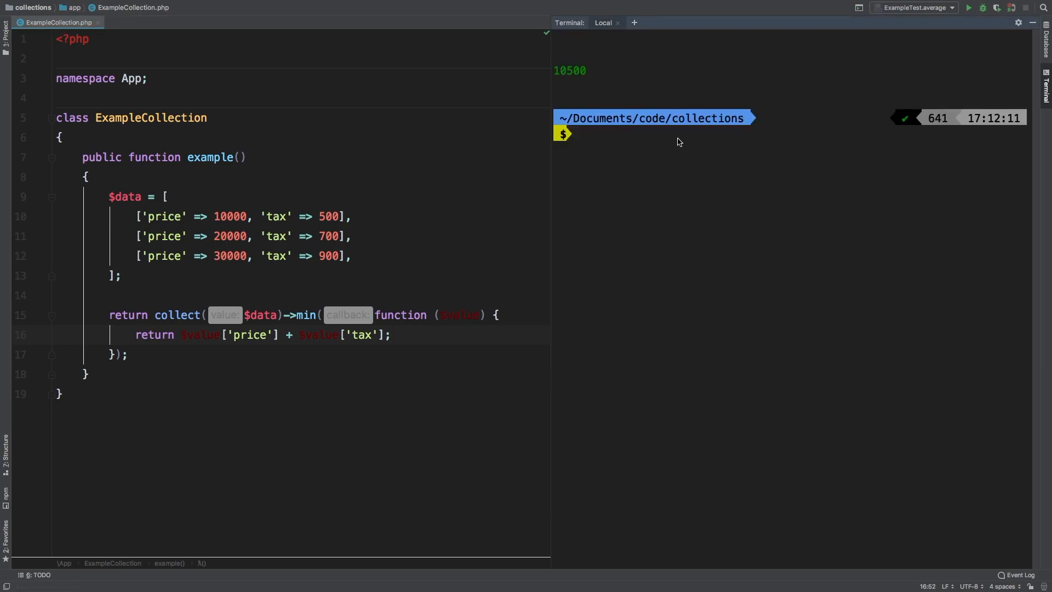
mouse_move(348, 190)
type(",")
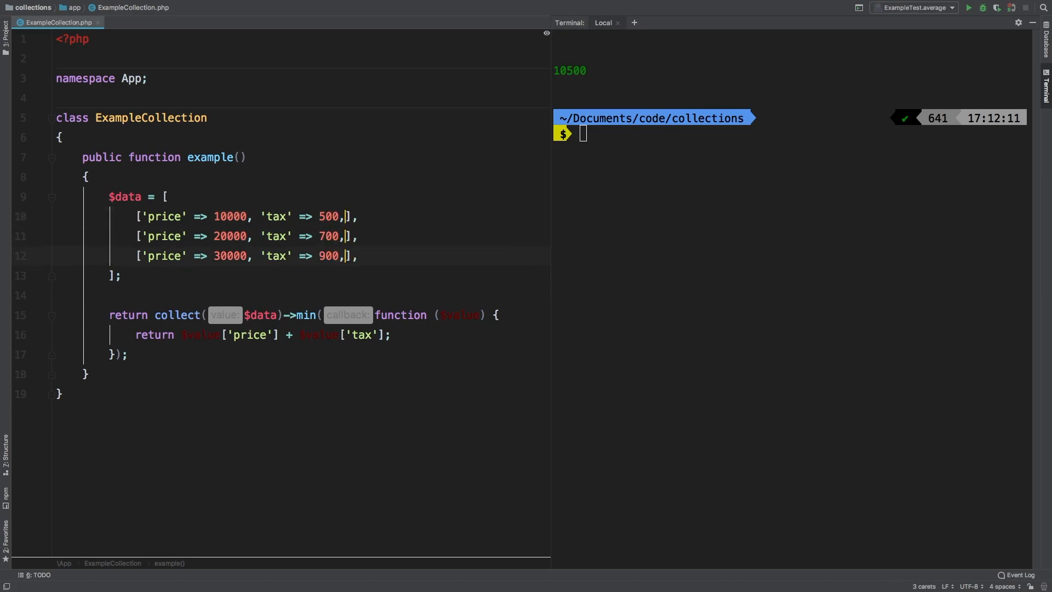
Step: Add 'active' => true to every item and set the first item's flag to false
type("'active' => true")
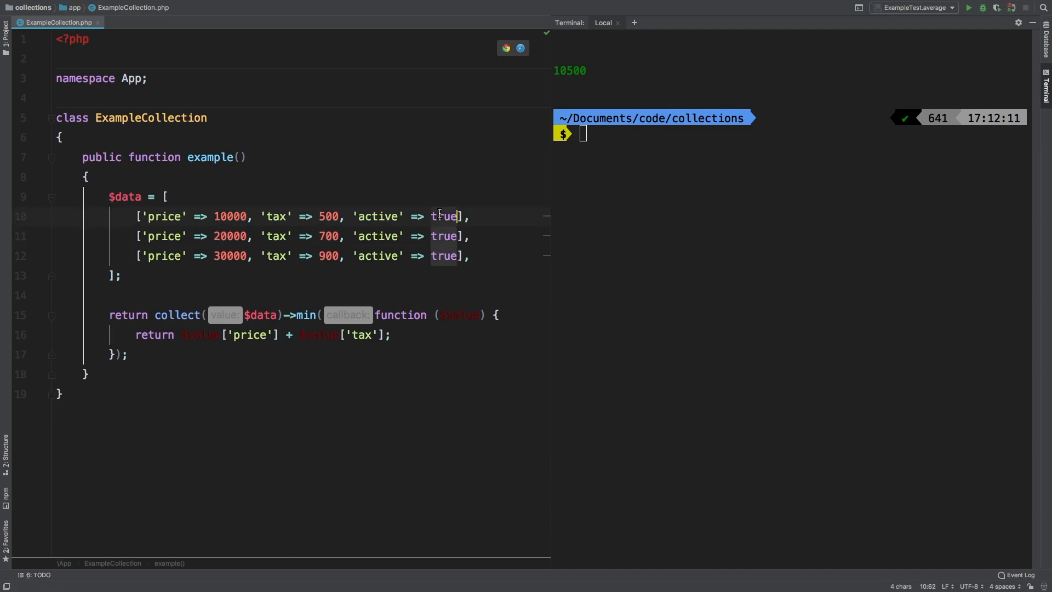
type("false")
type("if ( ! $value")
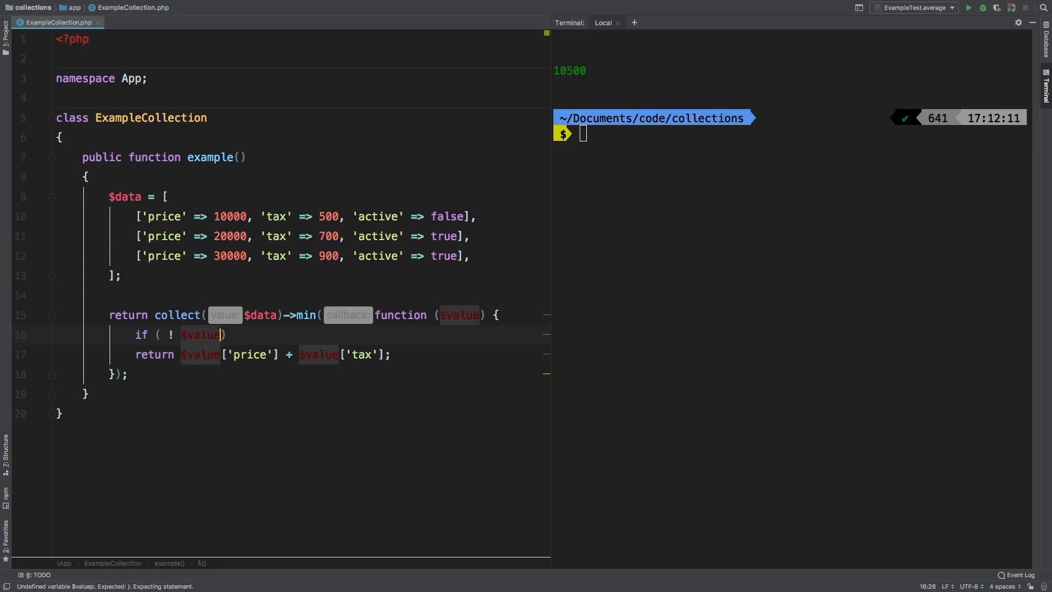
Step: Return null when ! $value['active'] so min() skips inactive items and prints 20700
type("['active']")
type("return n")
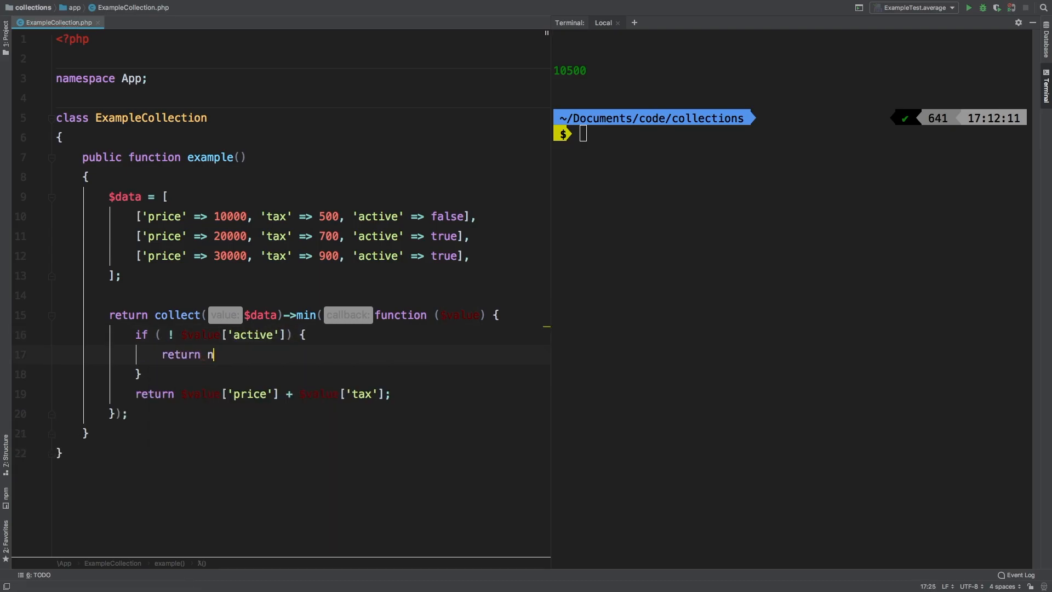
type("ull;")
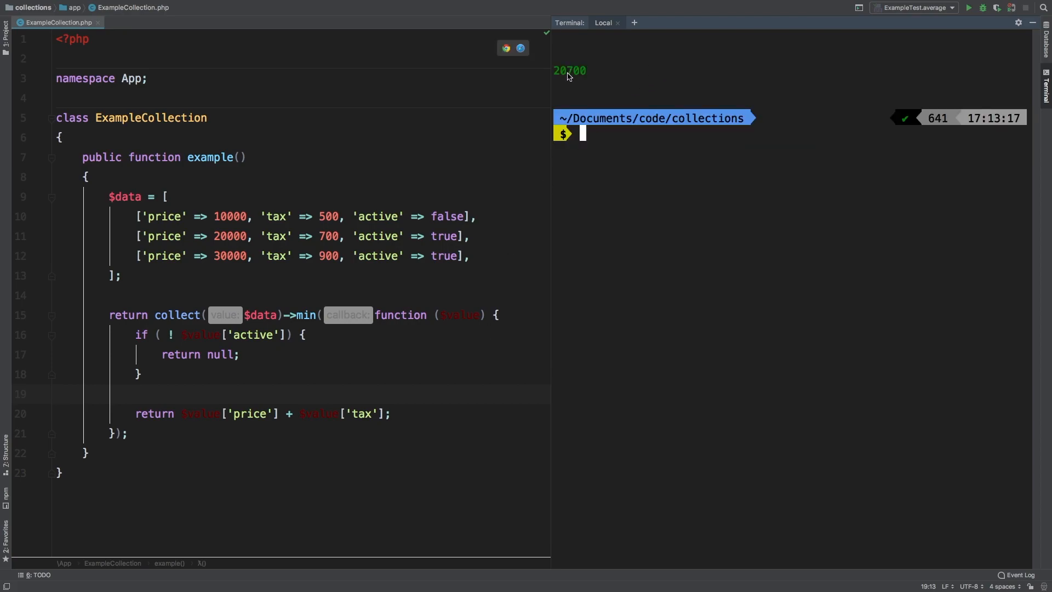
left_click(235, 237)
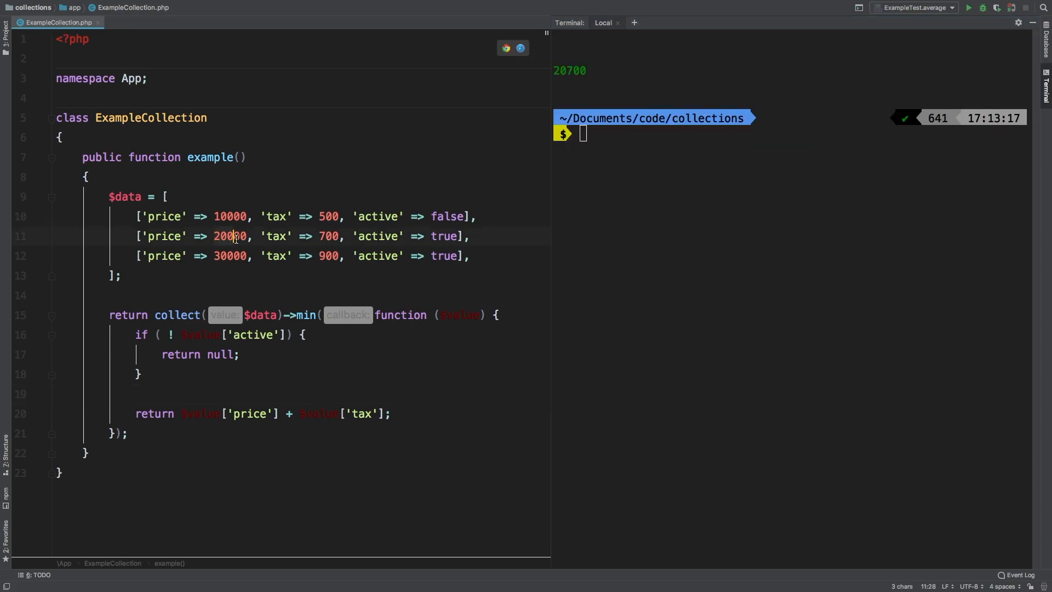